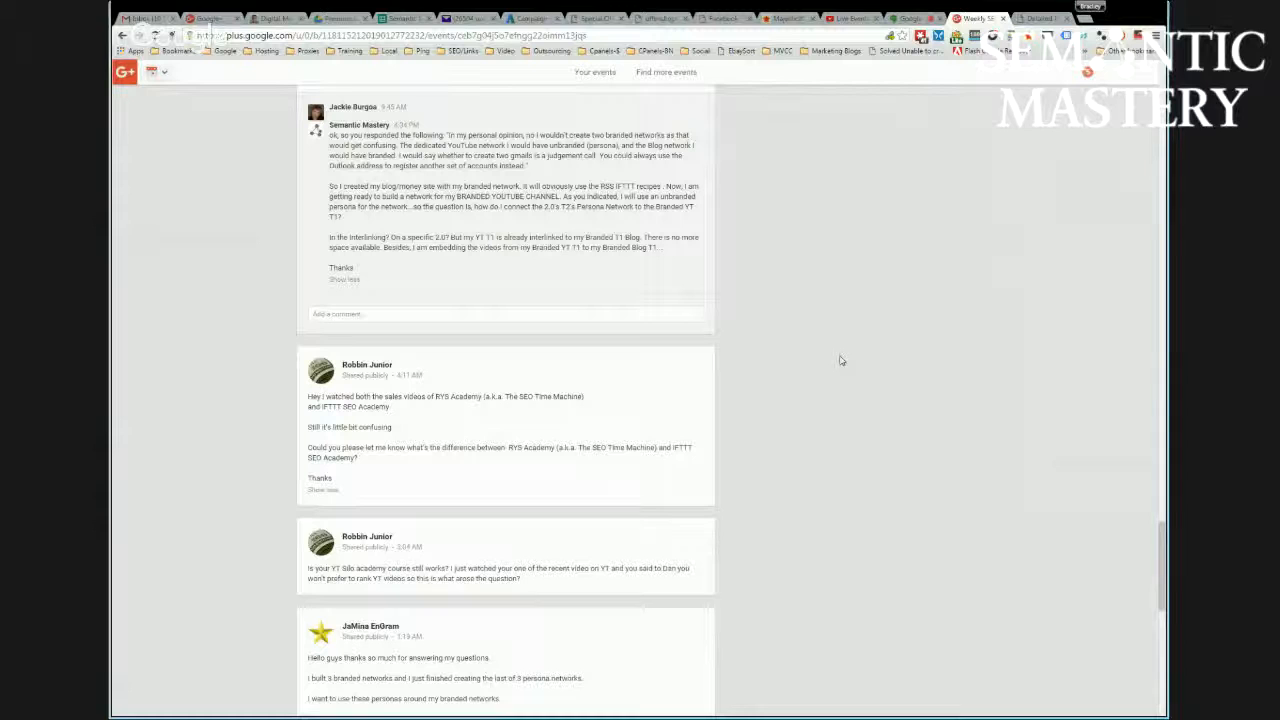
pyautogui.moveTo(853, 360)
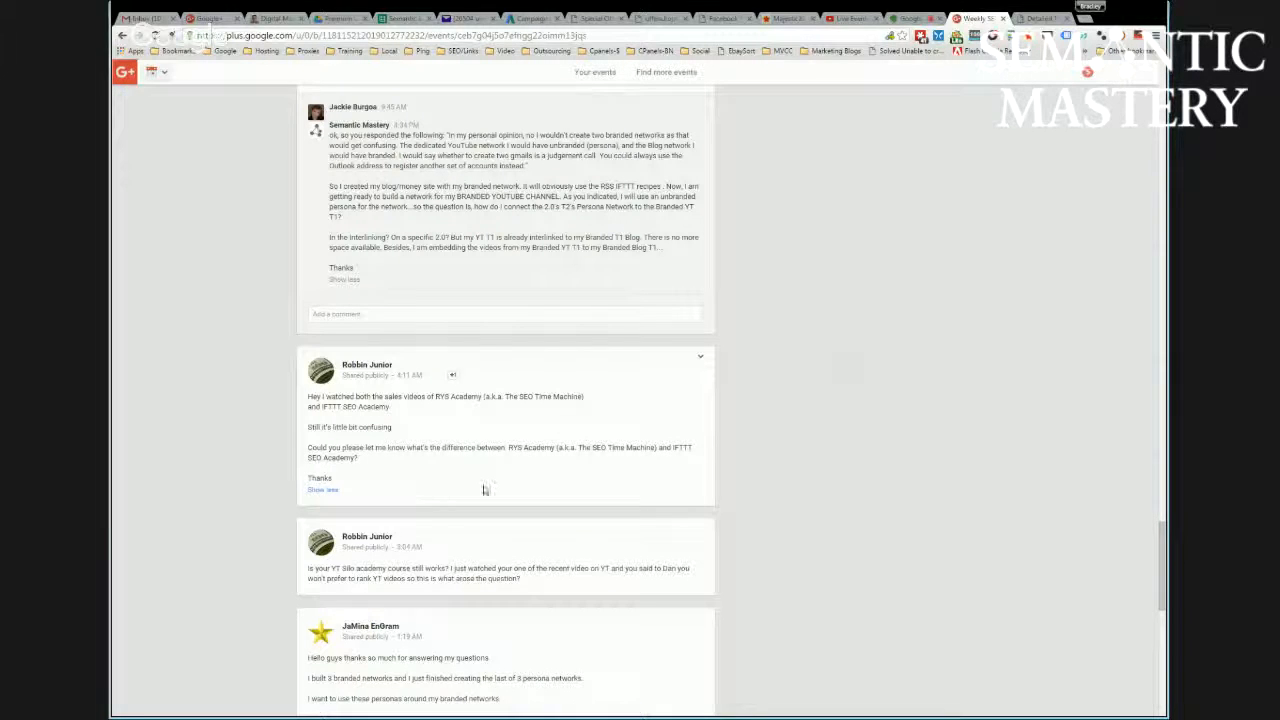
pyautogui.moveTo(550, 470)
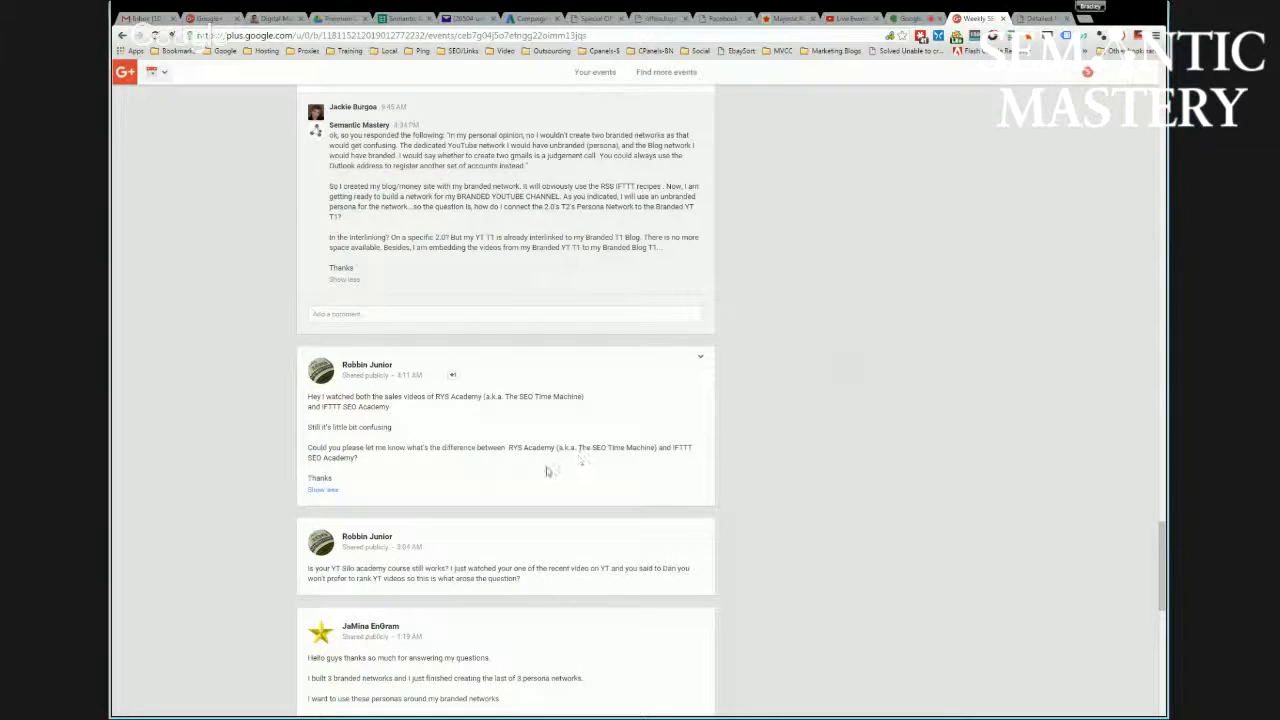
pyautogui.moveTo(545, 473)
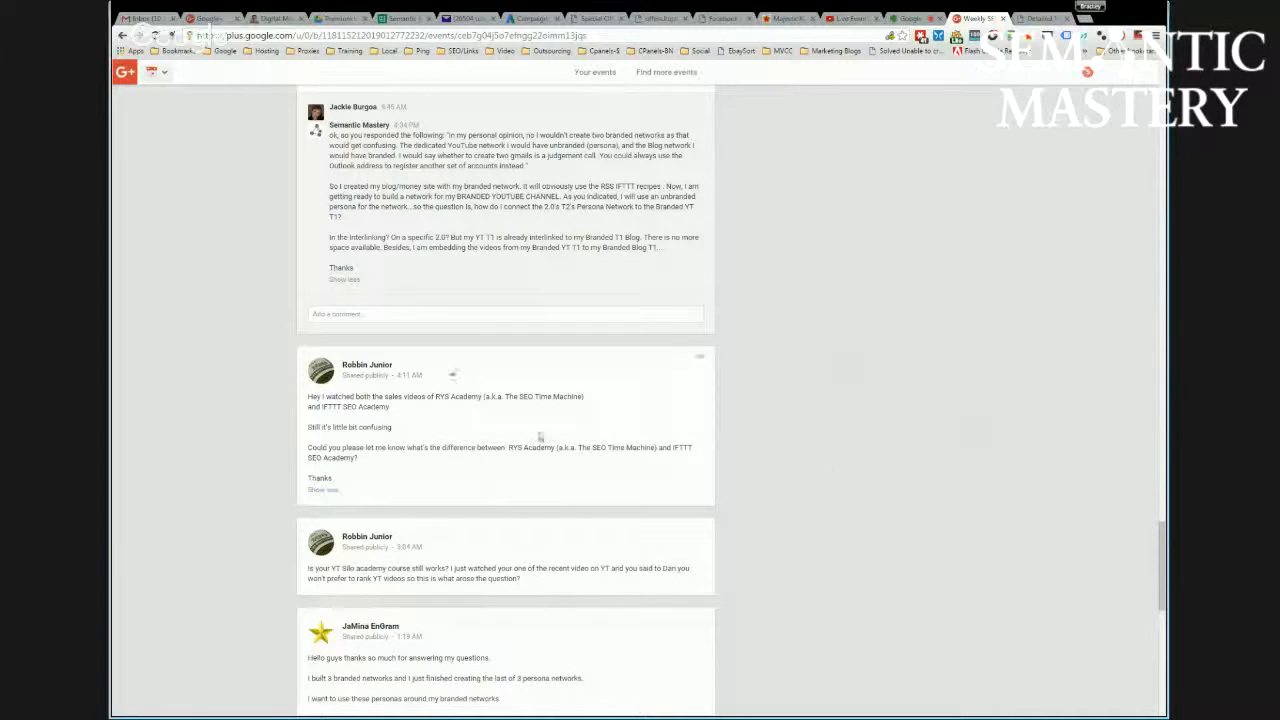
# Step: Highlight 'RYS Academy' in Robbin's question comparing RYS Academy and IFTTT SEO Academy
pyautogui.doubleClick(530, 447)
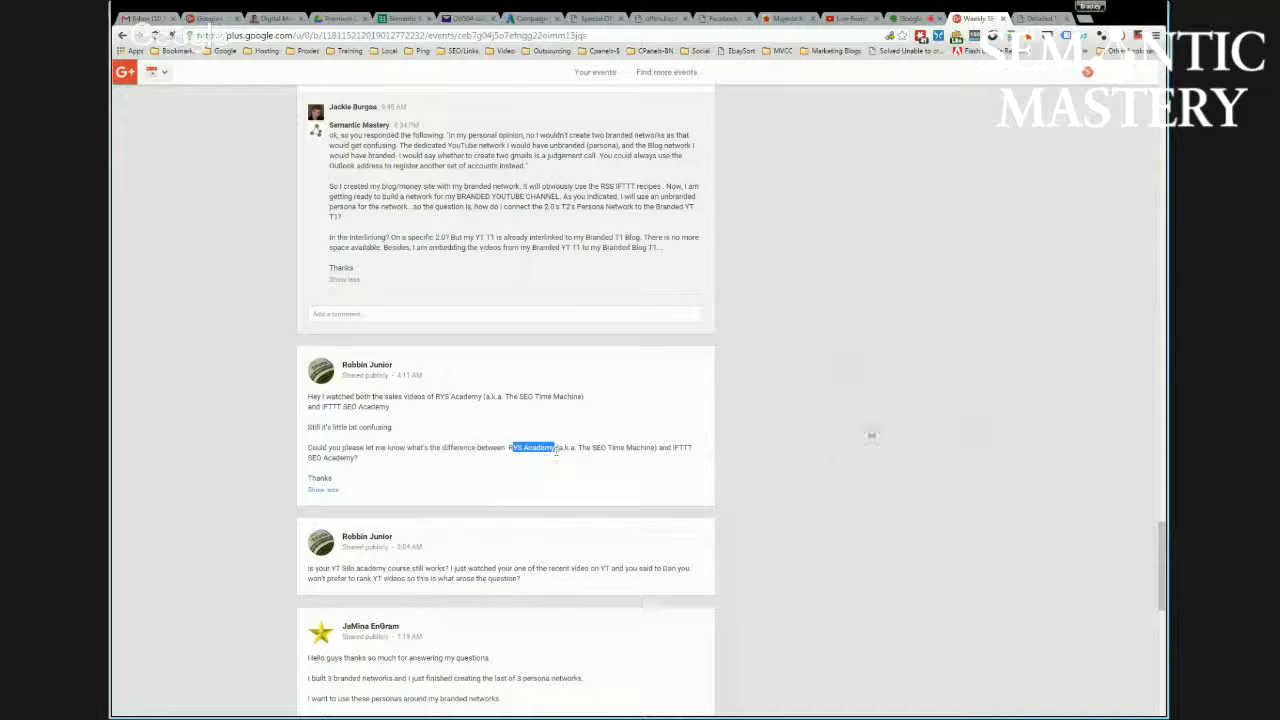
pyautogui.moveTo(870, 432)
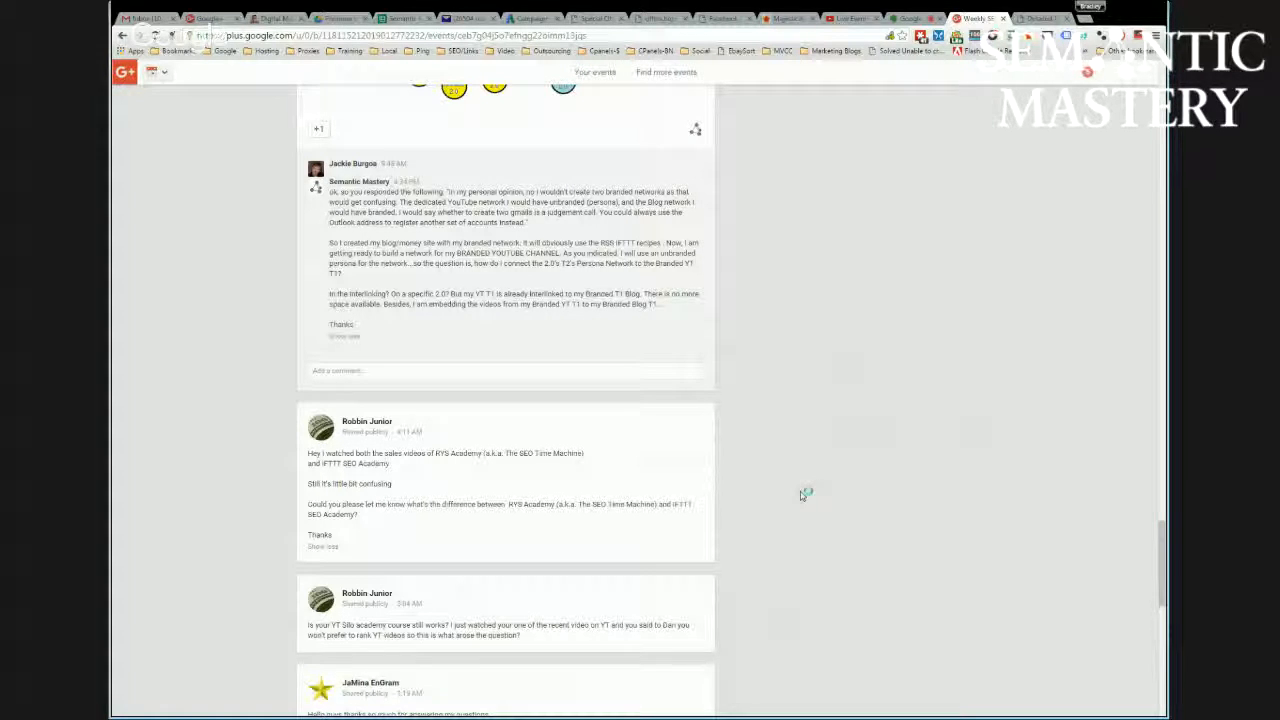
pyautogui.moveTo(801, 496)
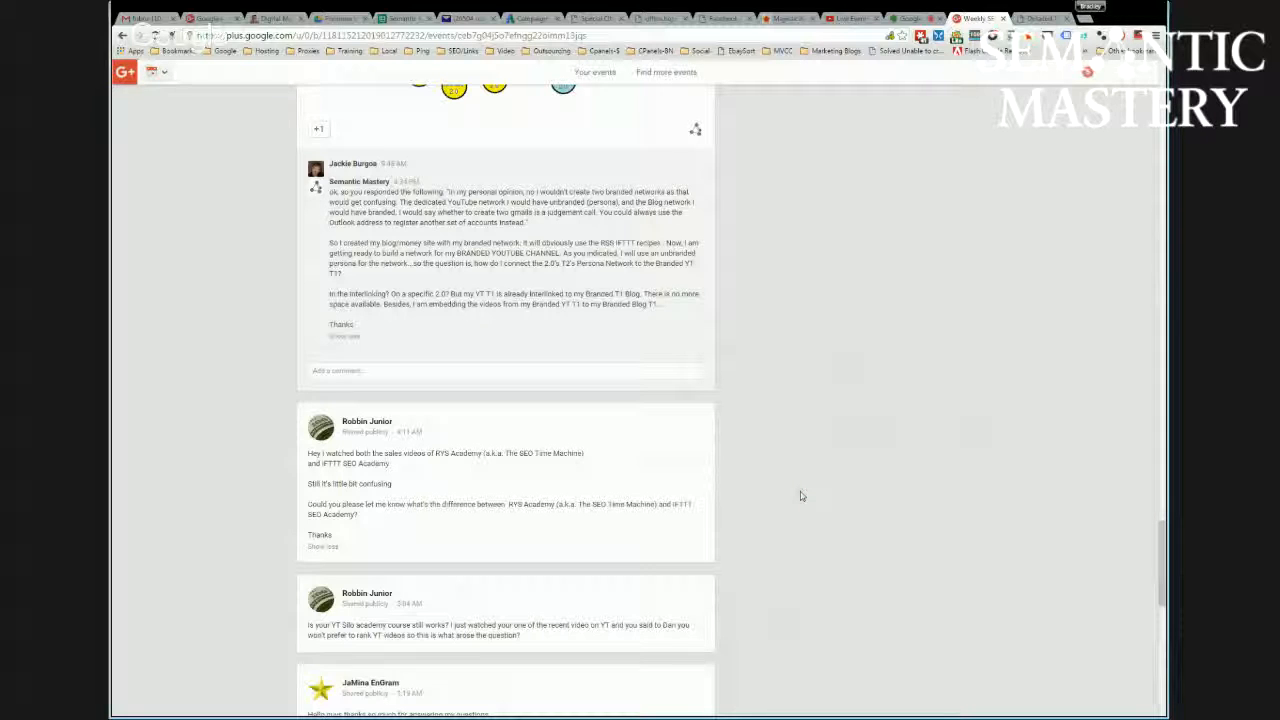